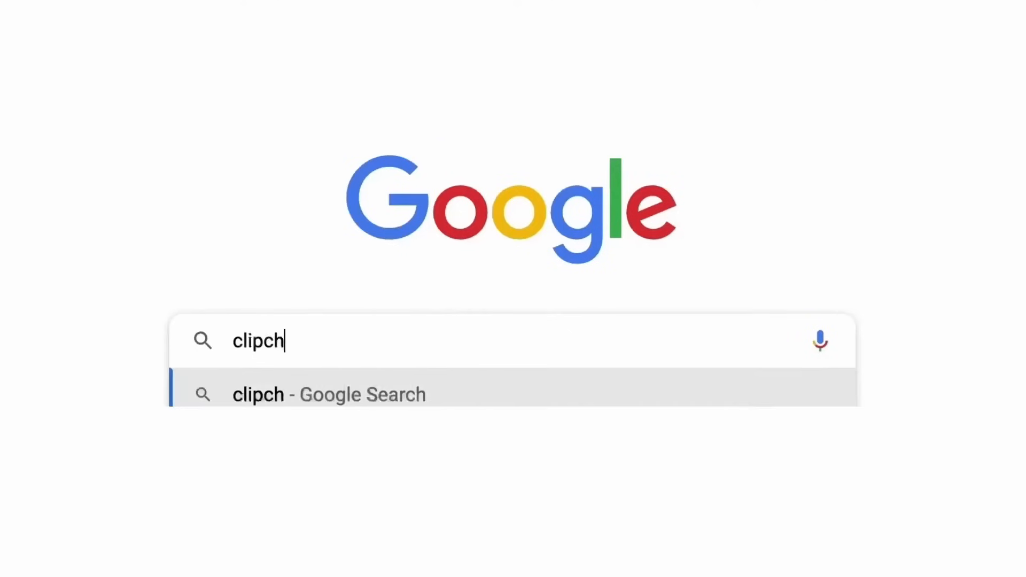
# - Open the Clipchamp website from the Google search suggestions
pyautogui.click(258, 395)
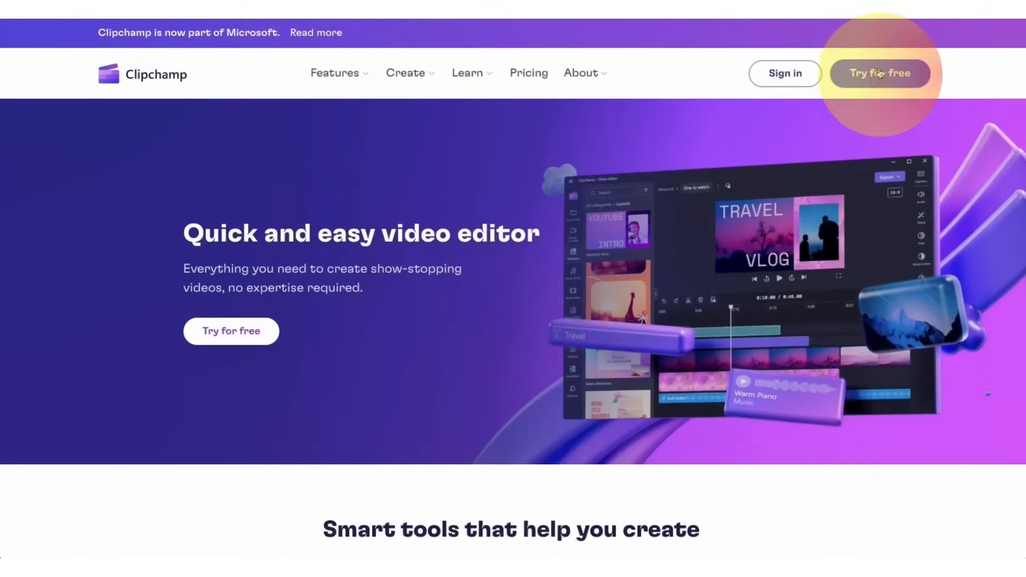
# - Start the free Clipchamp editor with a new empty project 'How to resize a video'
pyautogui.click(880, 72)
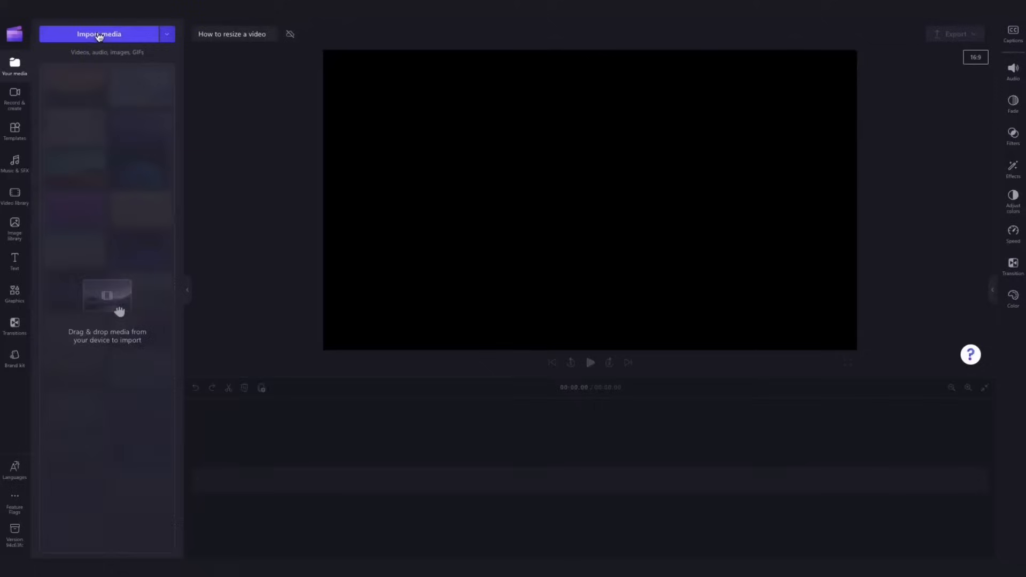
# - Import My video 1.mp4 into the media library and place it on the timeline
pyautogui.click(98, 33)
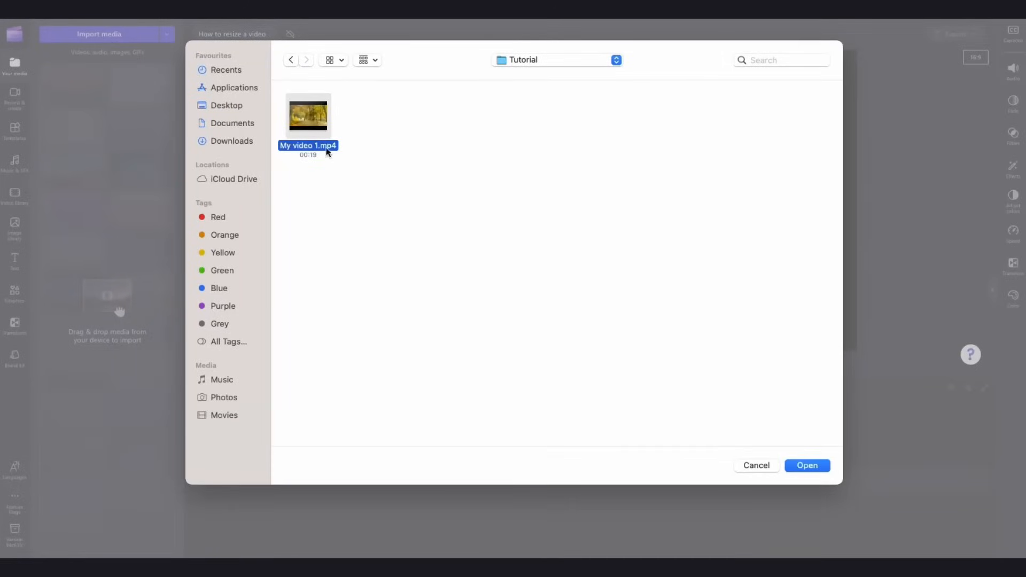
pyautogui.click(809, 466)
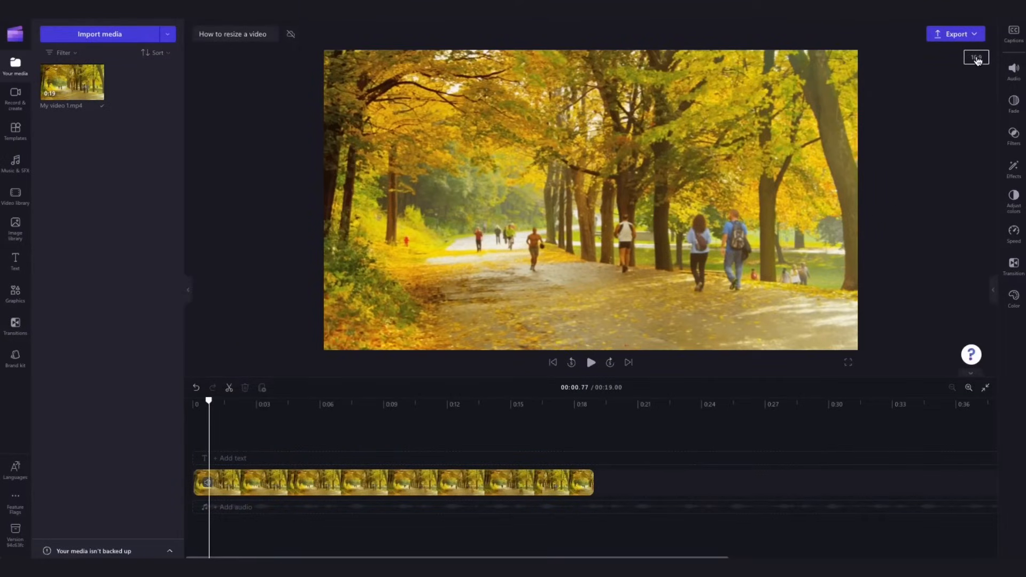
# - Preview the 2:3, 9:16 and 21:9 framings, then set the project to 9:16 portrait
pyautogui.click(976, 56)
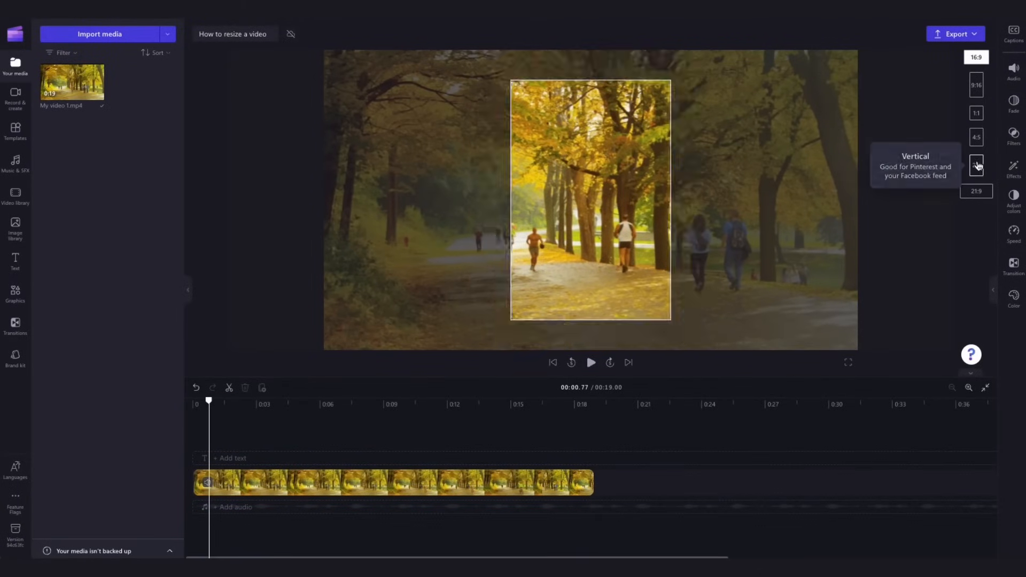
pyautogui.click(976, 56)
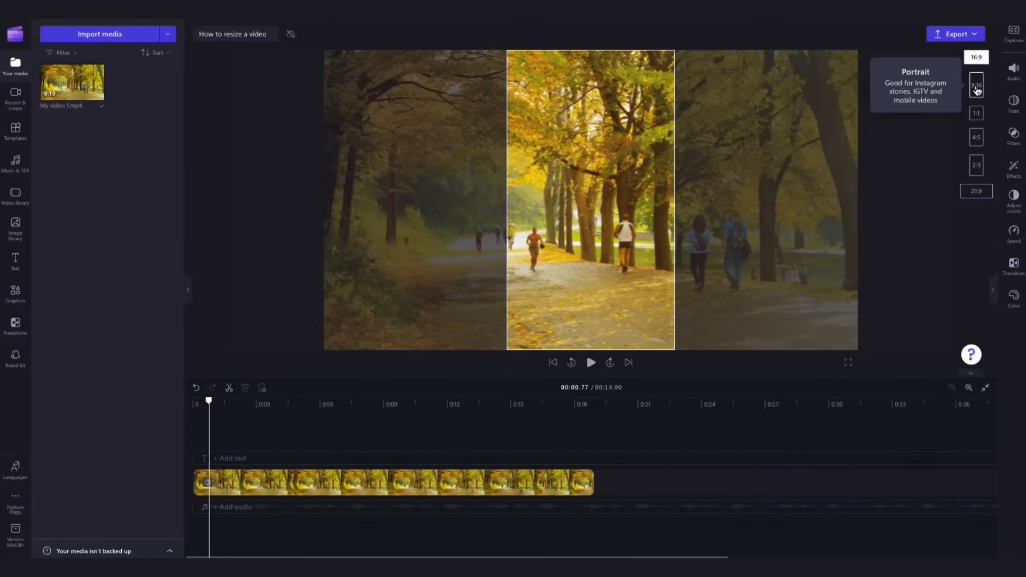
pyautogui.click(976, 114)
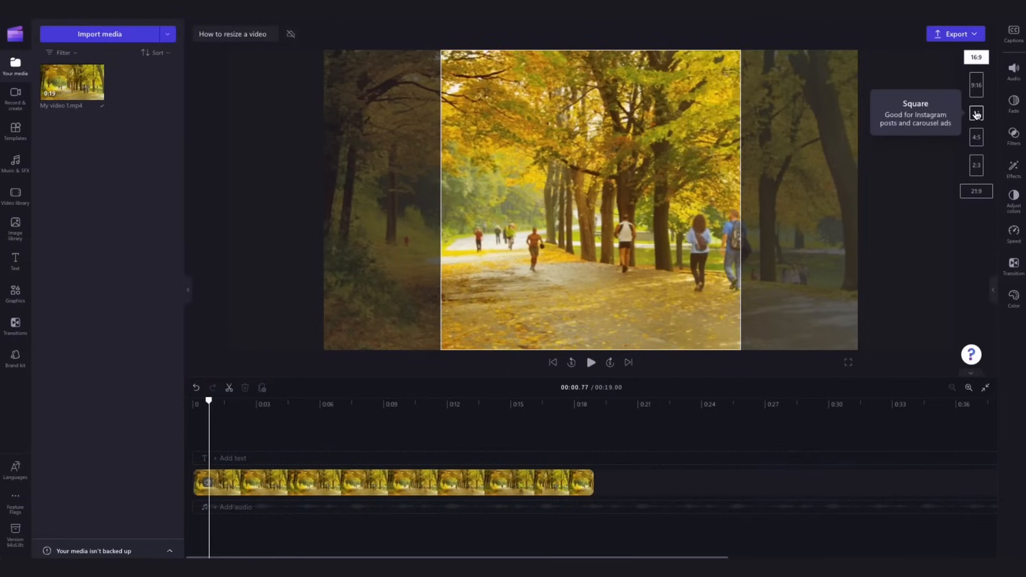
pyautogui.moveTo(976, 137)
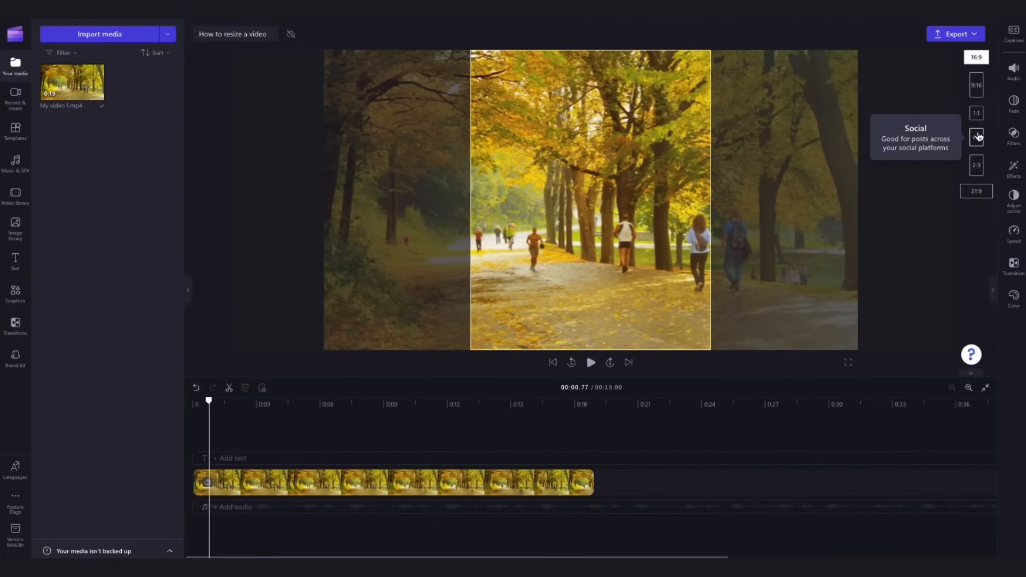
pyautogui.moveTo(977, 164)
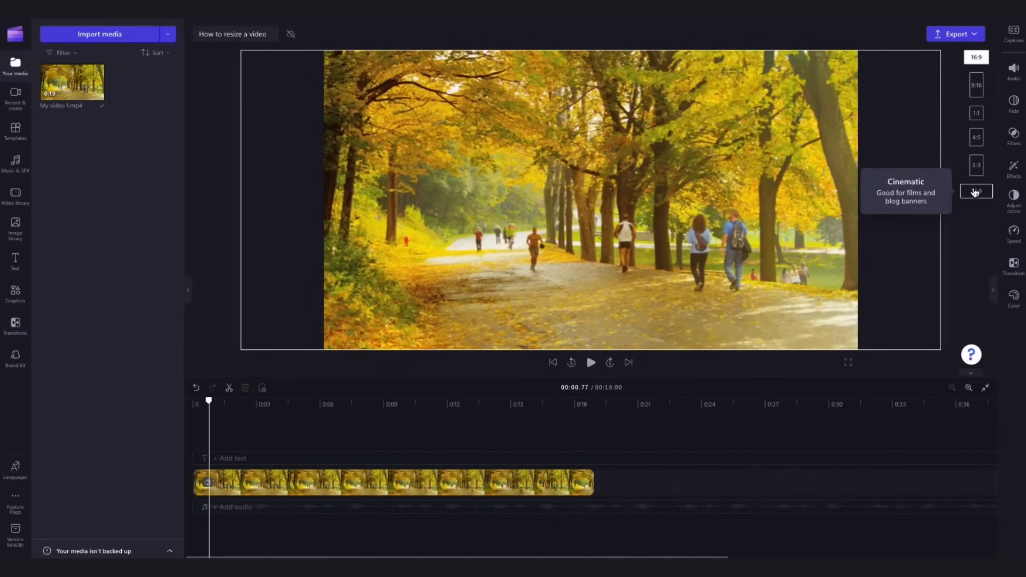
pyautogui.click(977, 85)
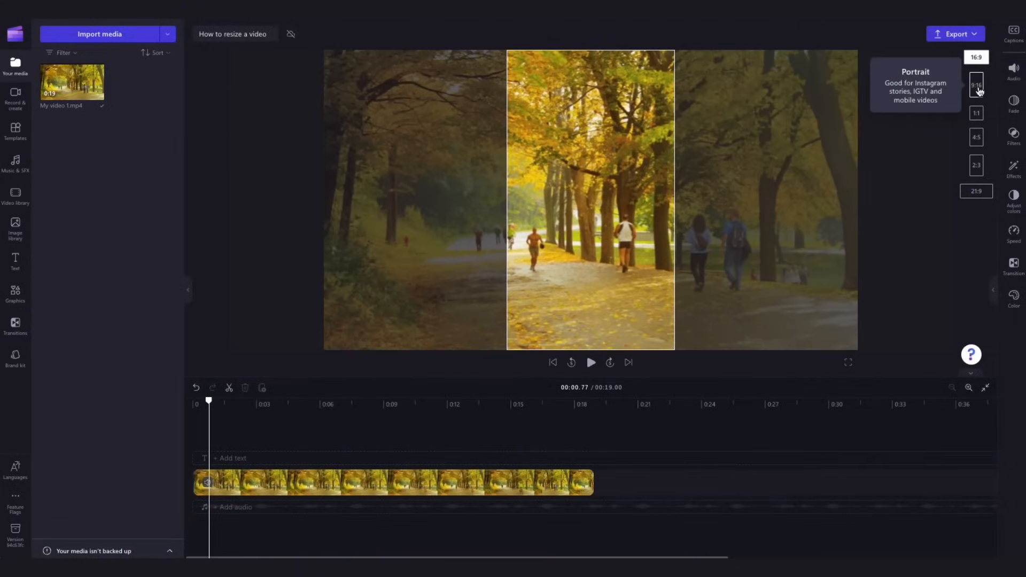
pyautogui.click(977, 84)
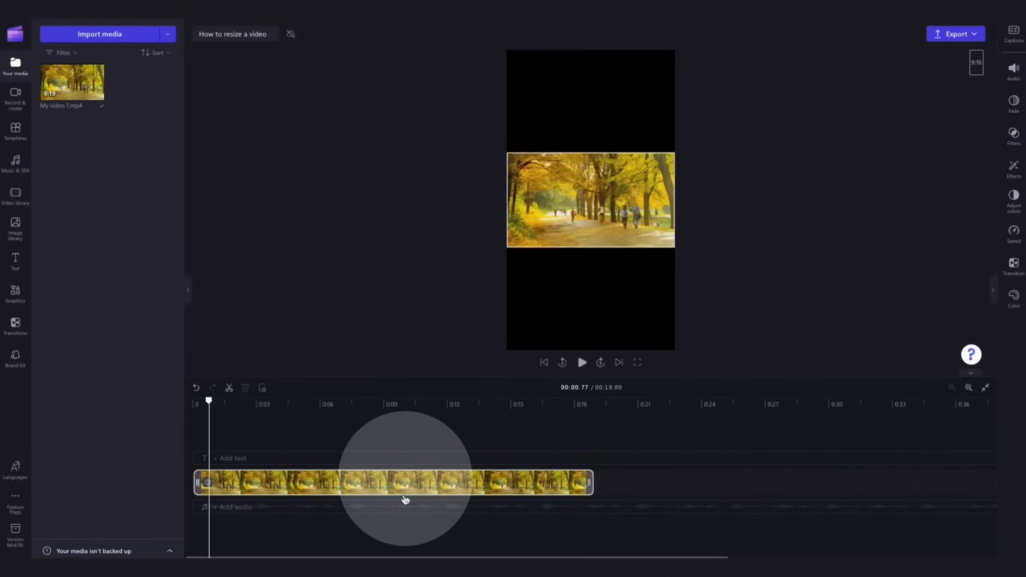
# - Select the park clip on the timeline to reveal its editing handles
pyautogui.click(407, 498)
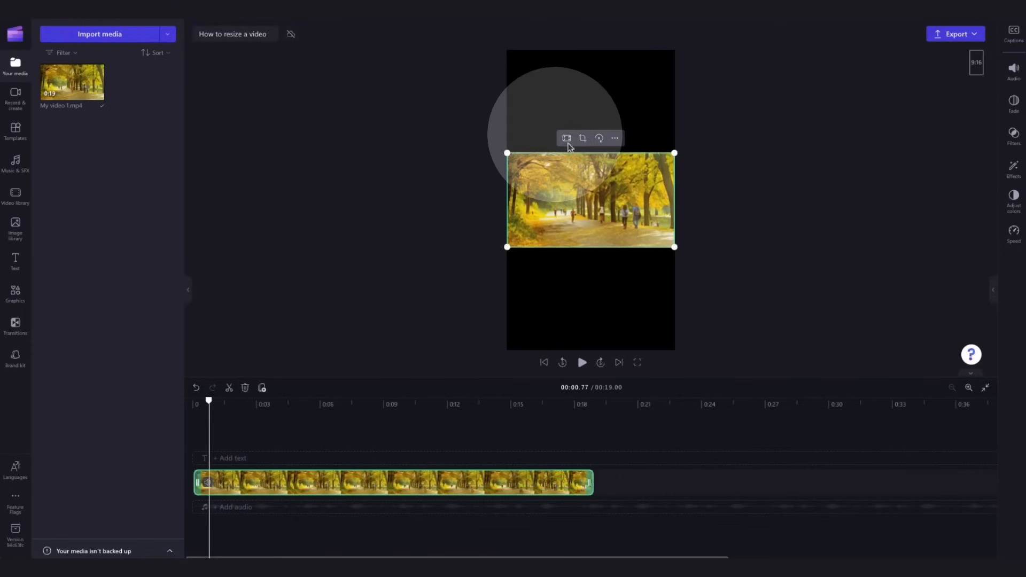
pyautogui.moveTo(567, 138)
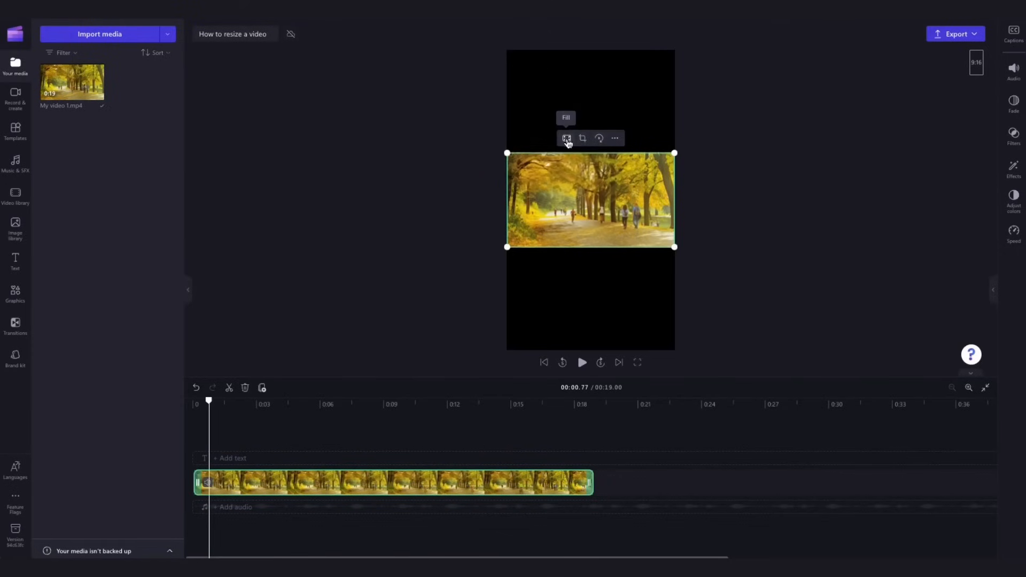
# - Fill the 9:16 frame with the clip, enlarge it to reframe, and review playback
pyautogui.click(567, 138)
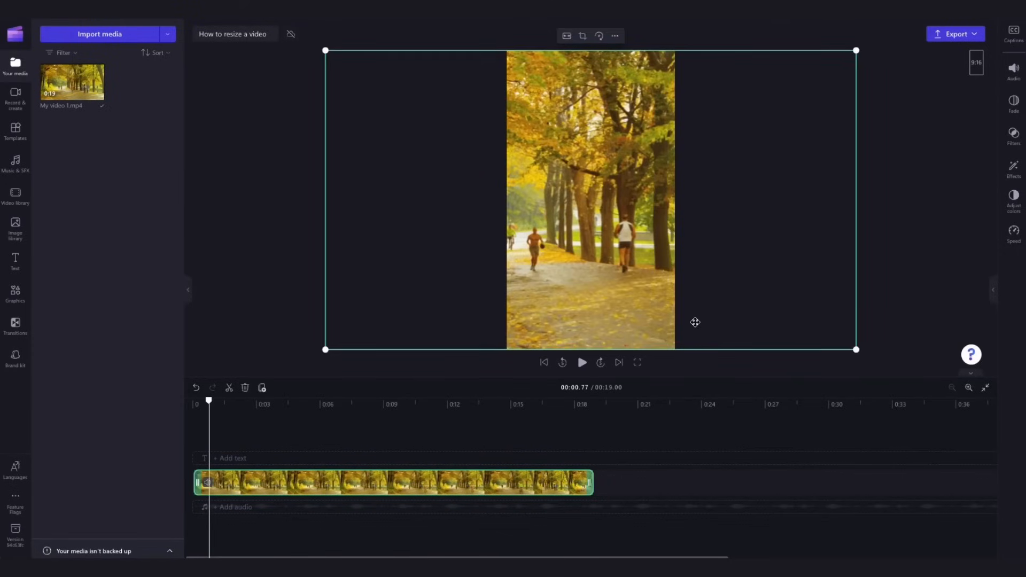
pyautogui.moveTo(700, 233)
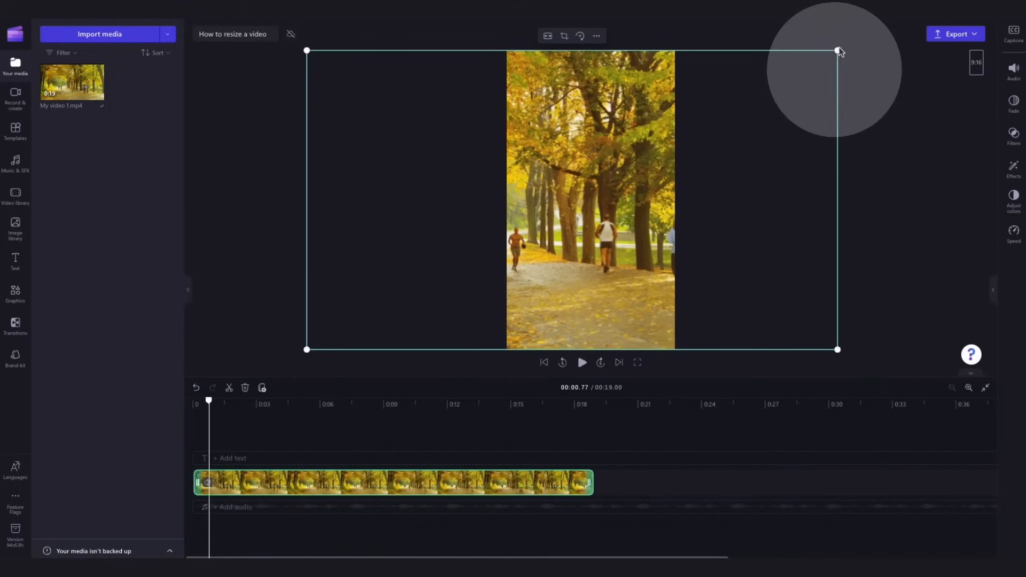
pyautogui.moveTo(838, 52); pyautogui.dragTo(776, 84)
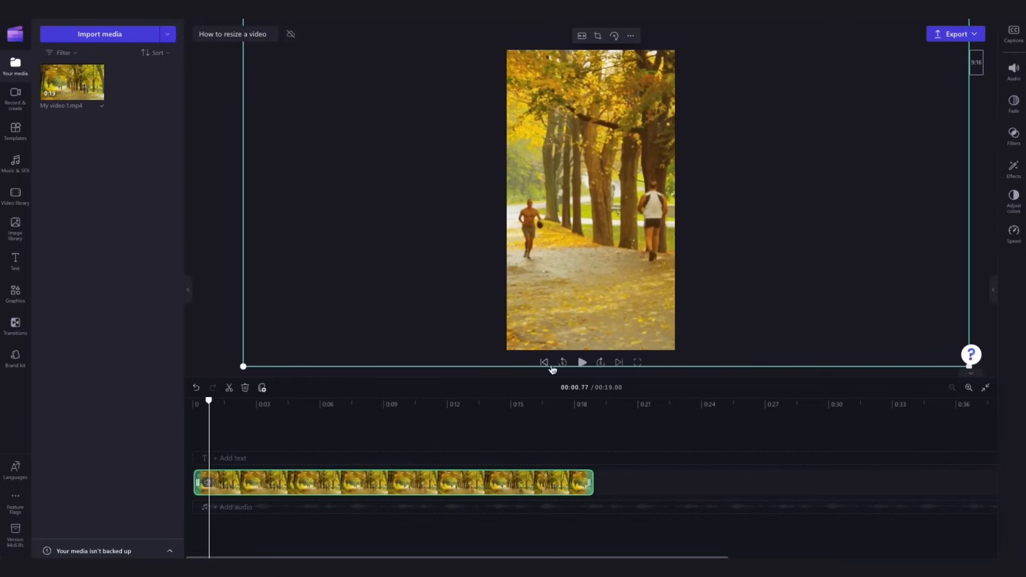
pyautogui.click(582, 362)
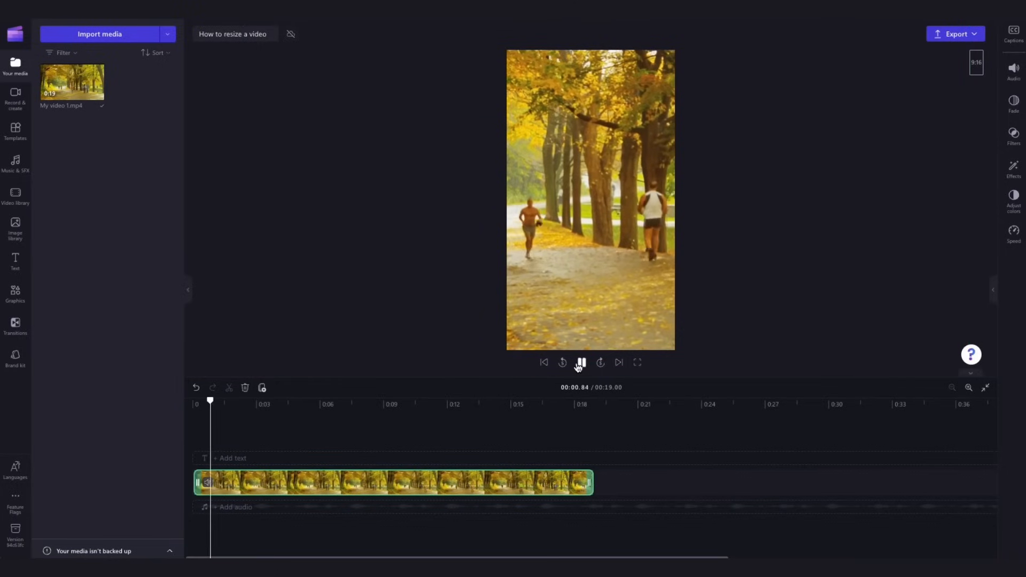
pyautogui.click(581, 364)
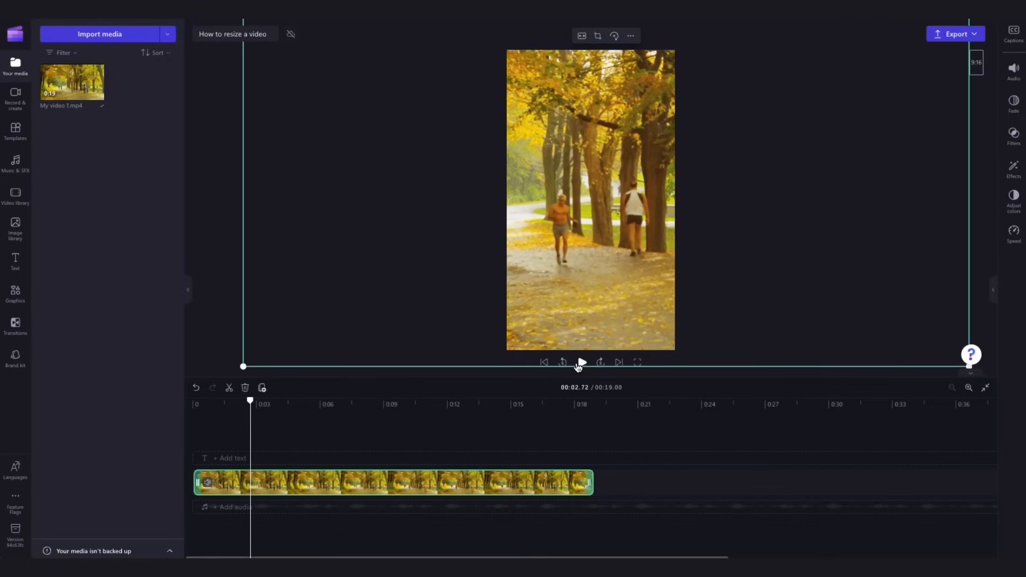
pyautogui.click(977, 59)
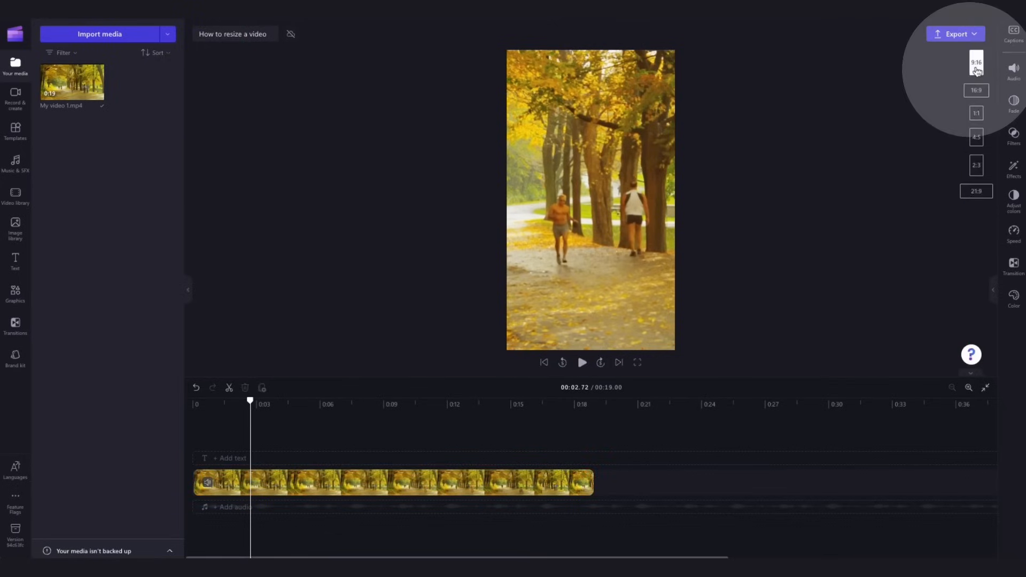
# - Switch the project to a 1:1 square frame and start the export
pyautogui.click(976, 113)
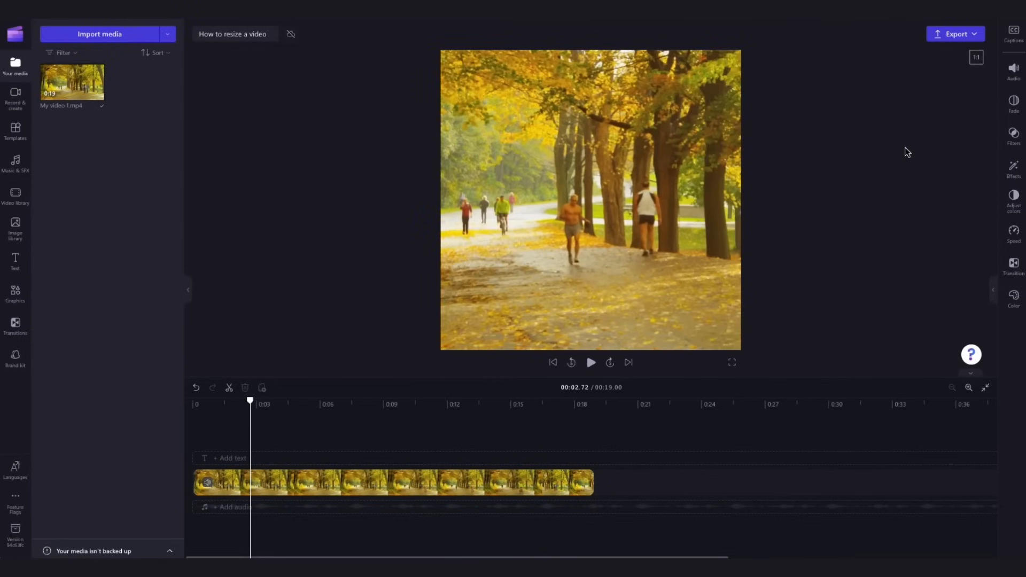
pyautogui.click(387, 491)
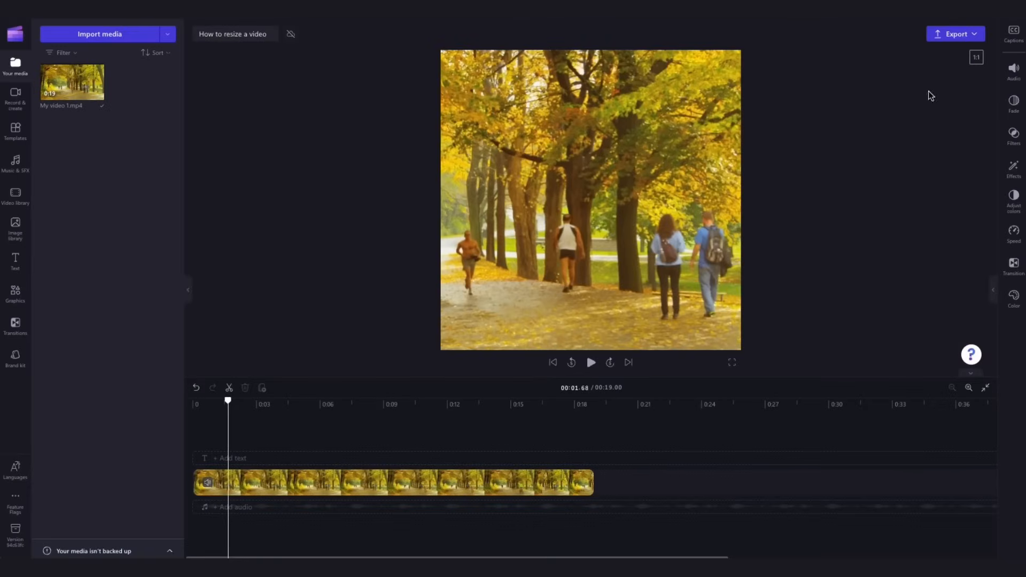
pyautogui.click(963, 34)
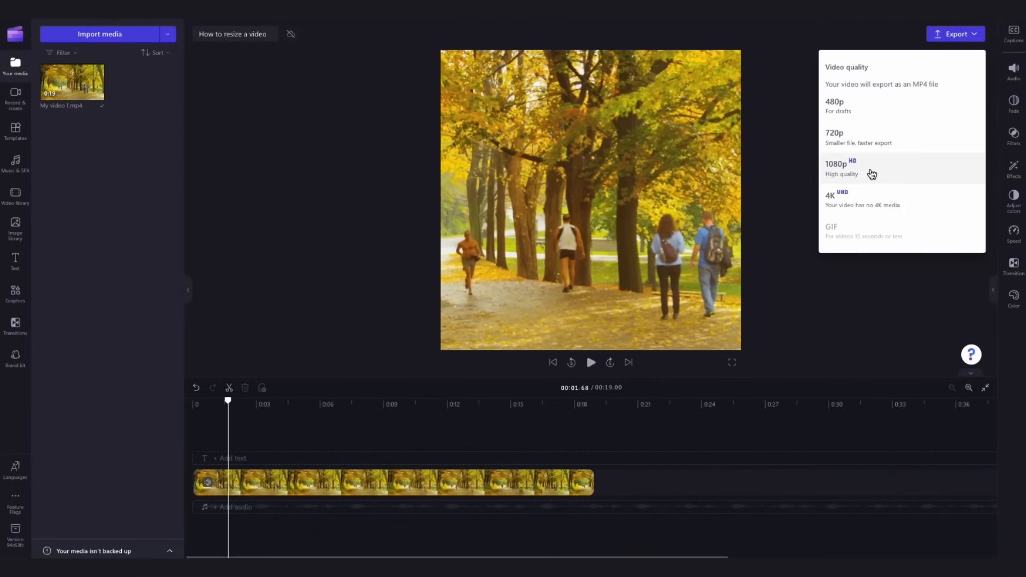
# - Export at 1080p and save 'How to resize a video.mp4' to Documents
pyautogui.click(857, 167)
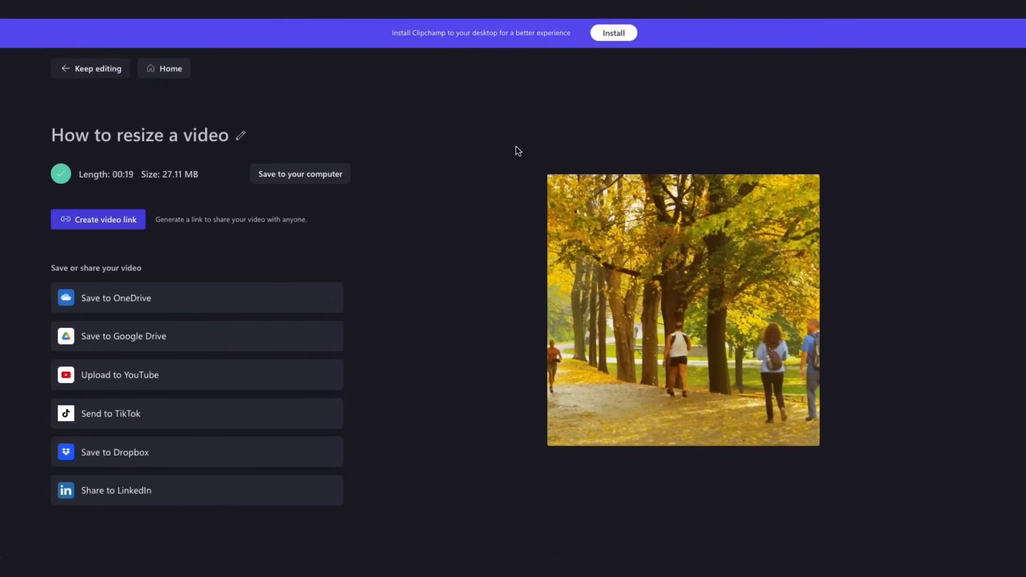
pyautogui.click(301, 173)
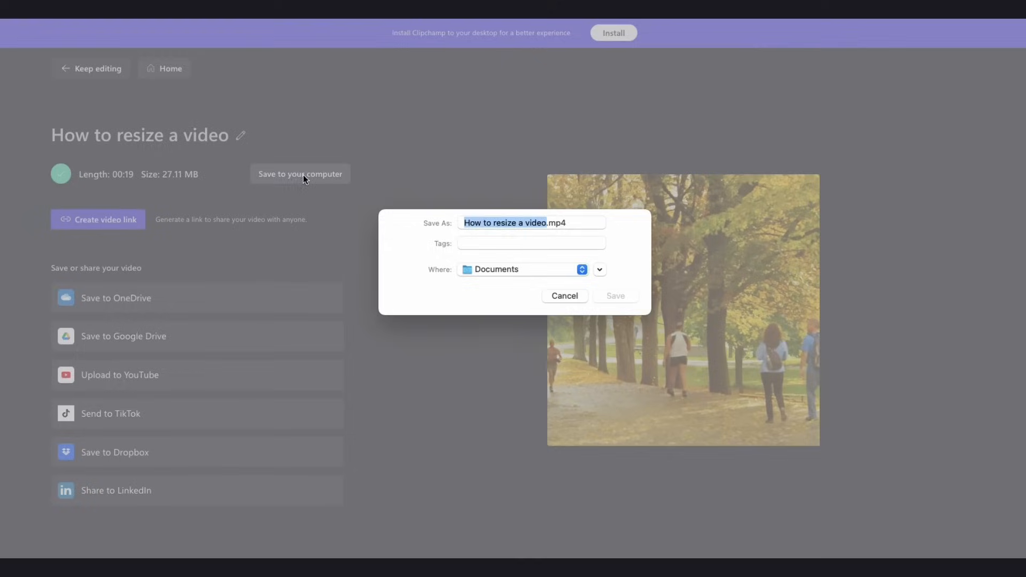
pyautogui.click(564, 296)
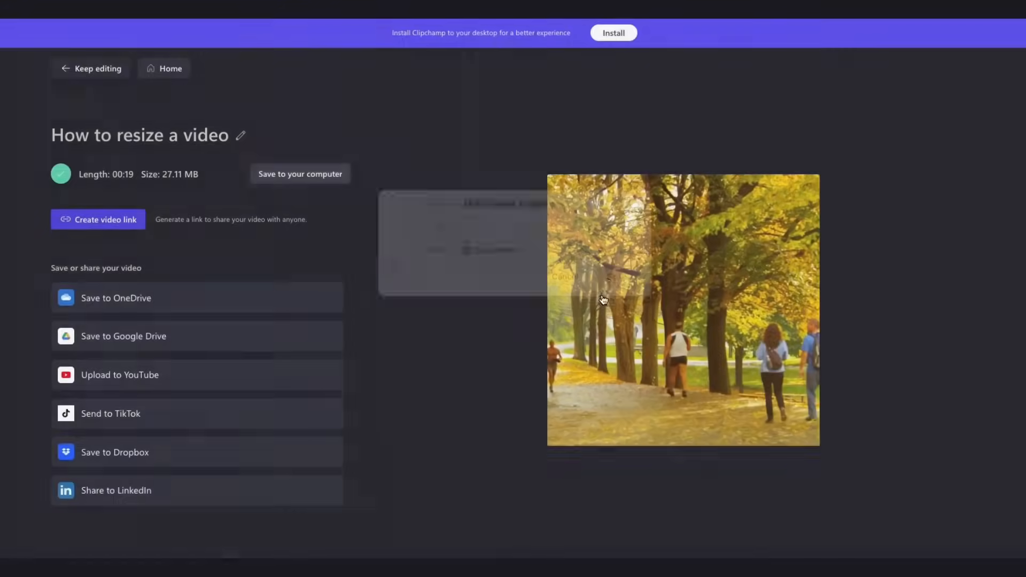